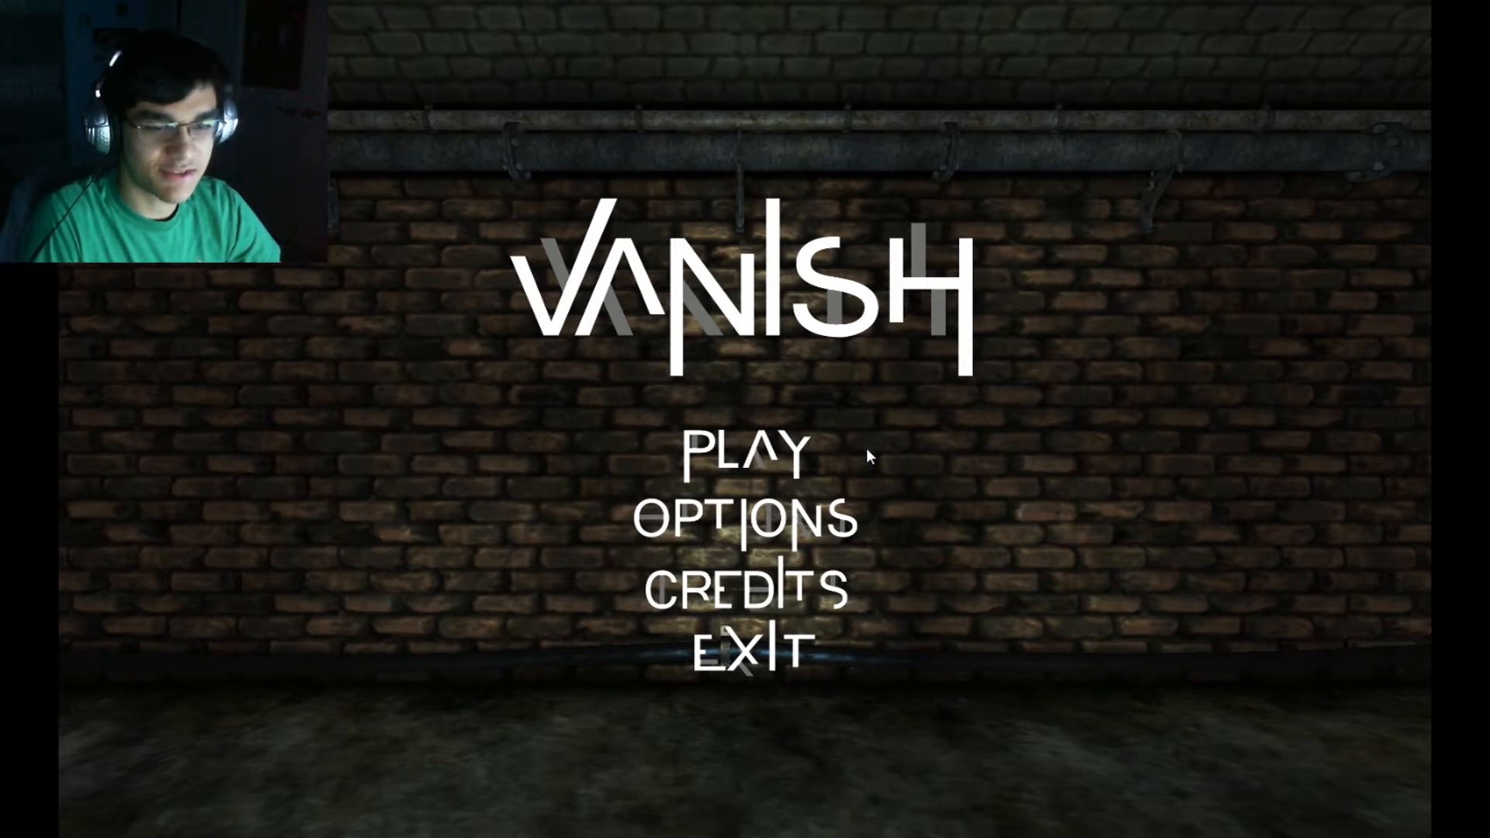
- Select PLAY on the Vanish title menu to begin a new game
{"action": "left_click", "coordinate": [740, 450]}
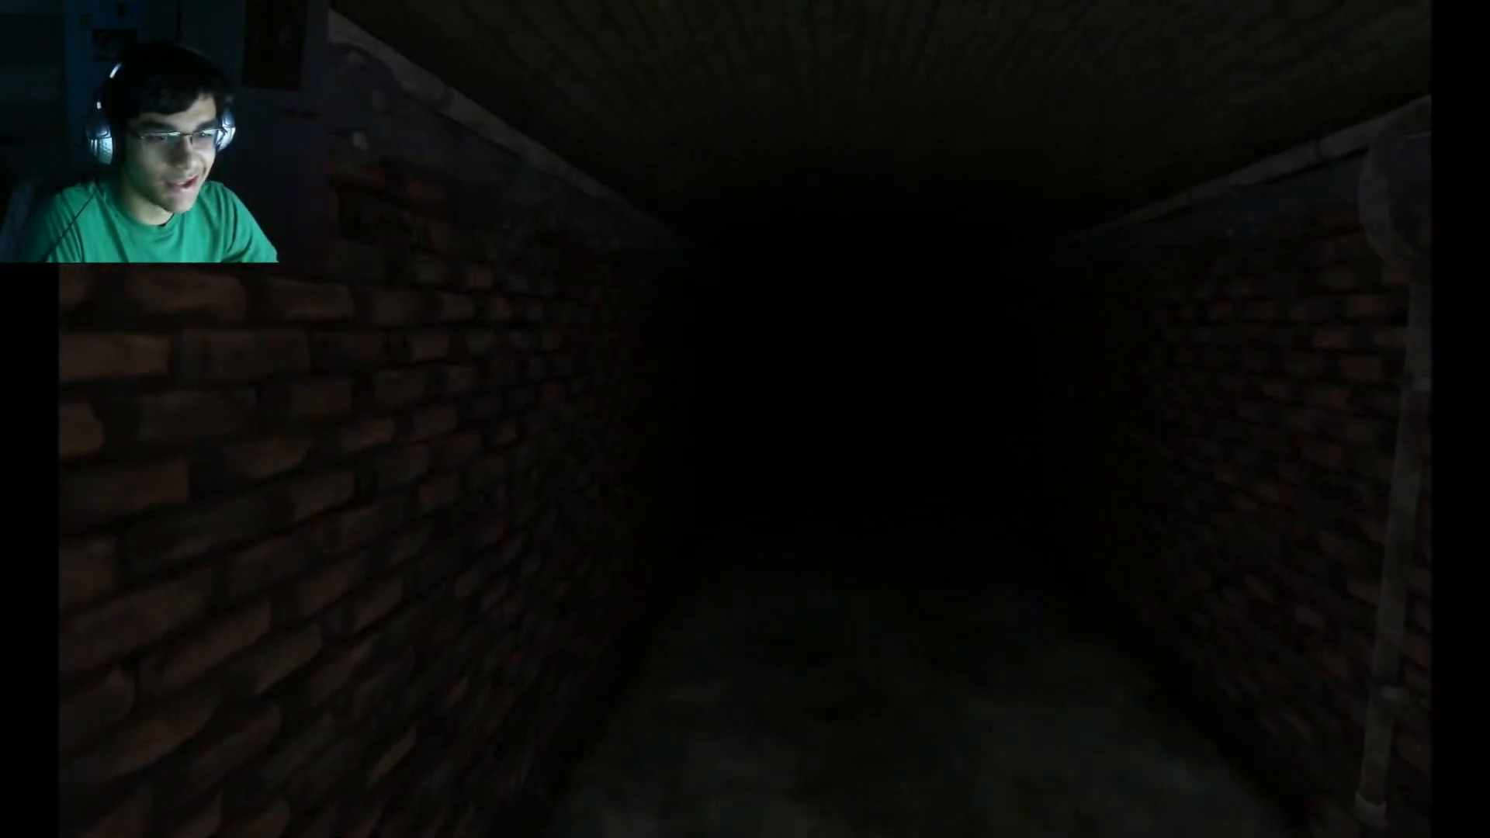
- Walk forward through the brick corridors toward the distant barred gate
{"action": "key", "text": "w"}
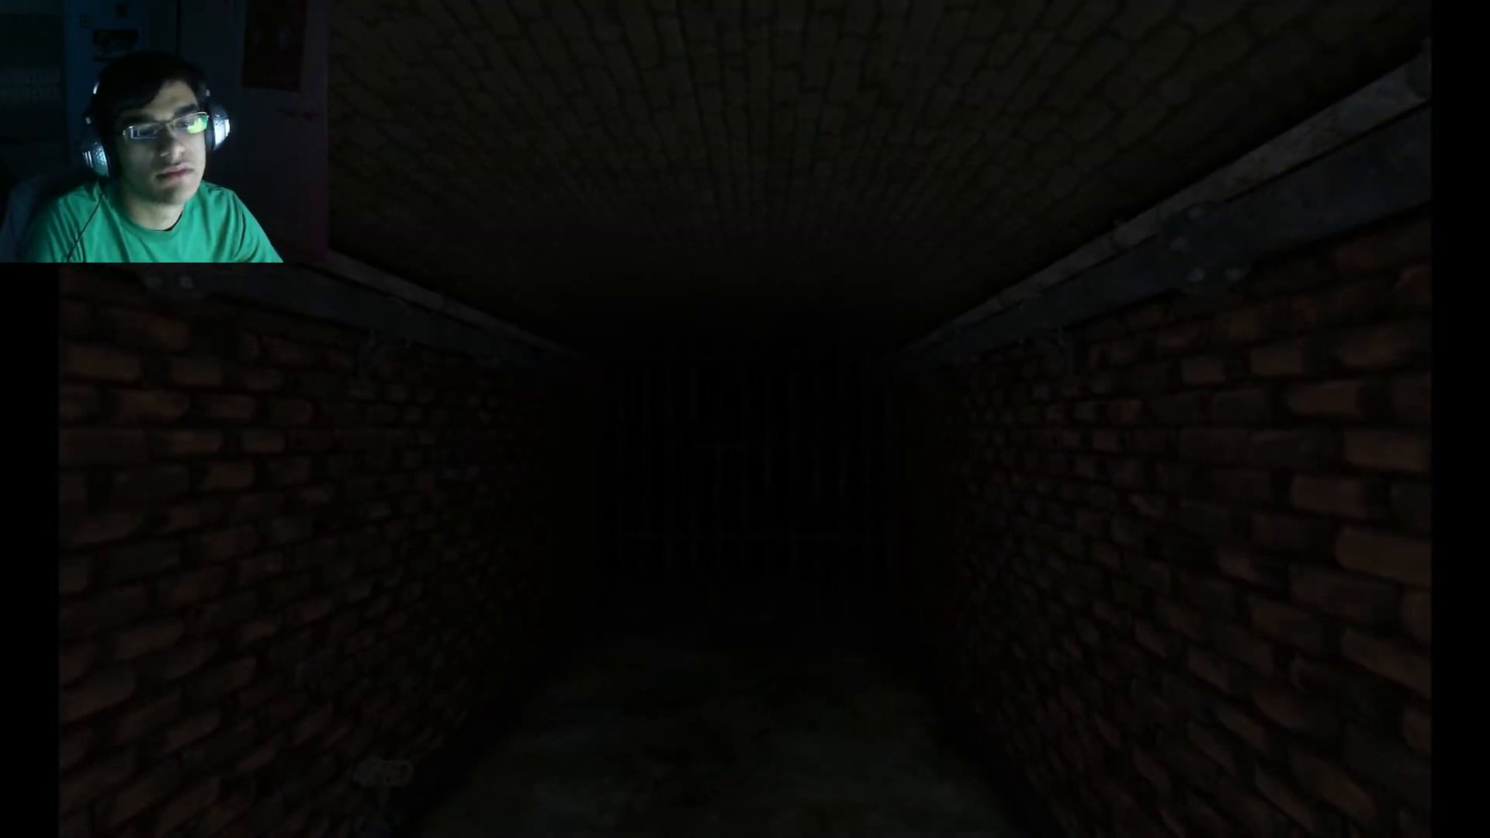
{"action": "key", "text": "w"}
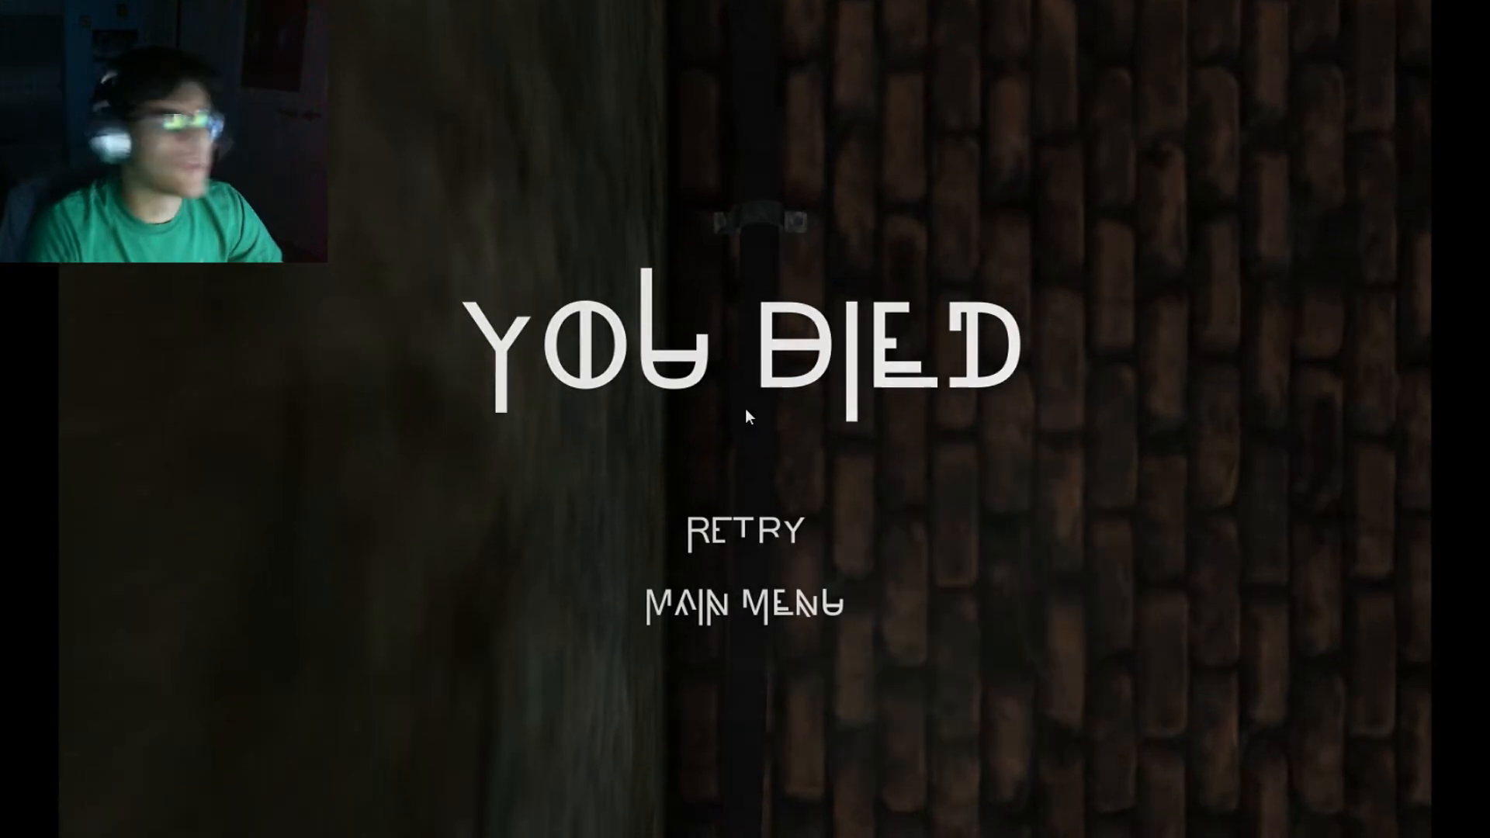
- Choose Retry on the You Died screen
{"action": "left_click", "coordinate": [744, 530]}
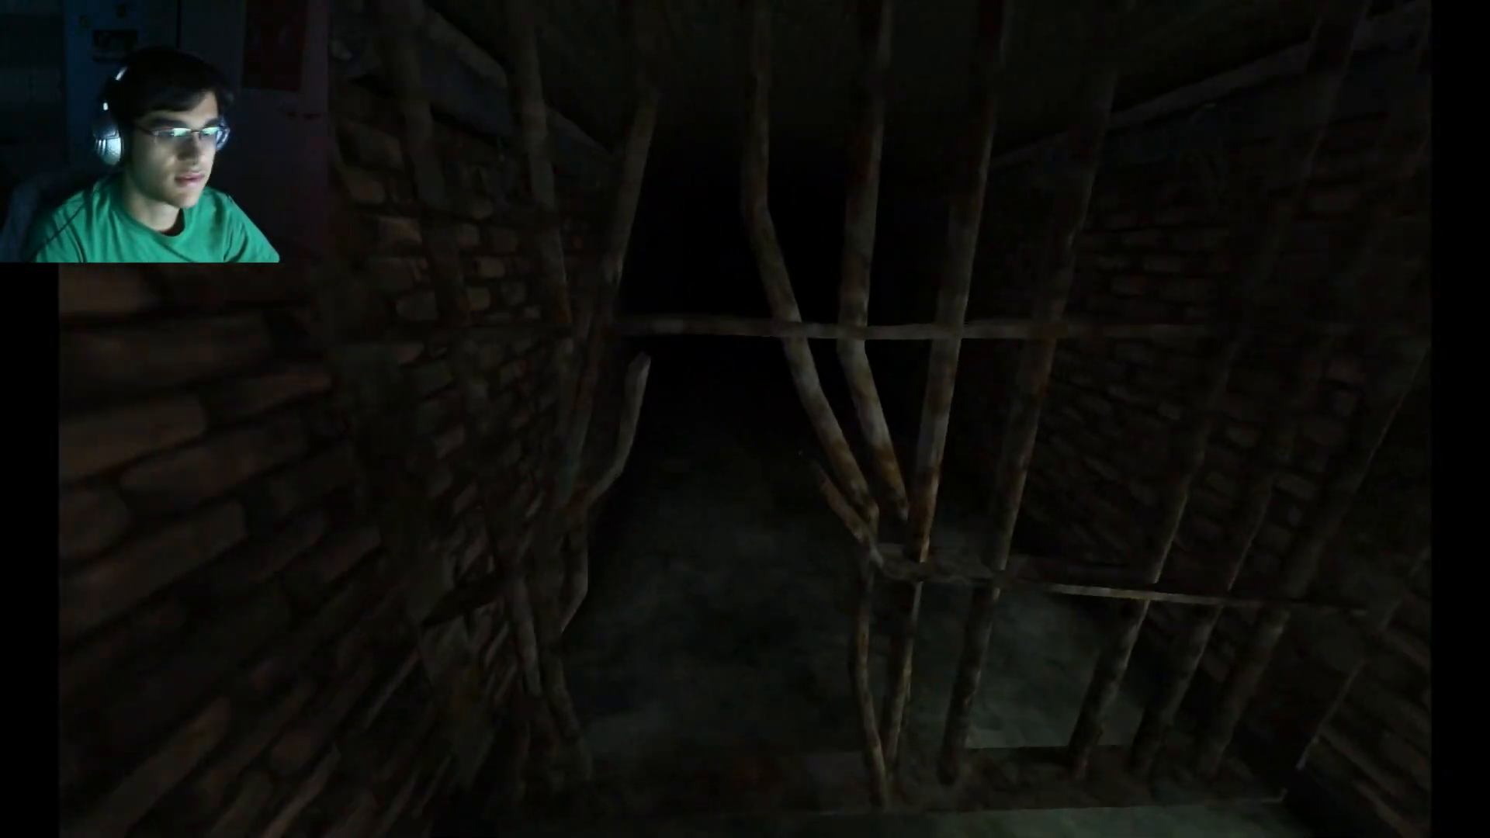
- Walk past the twisted barred gate and down the dark brick corridor
{"action": "key", "text": "w"}
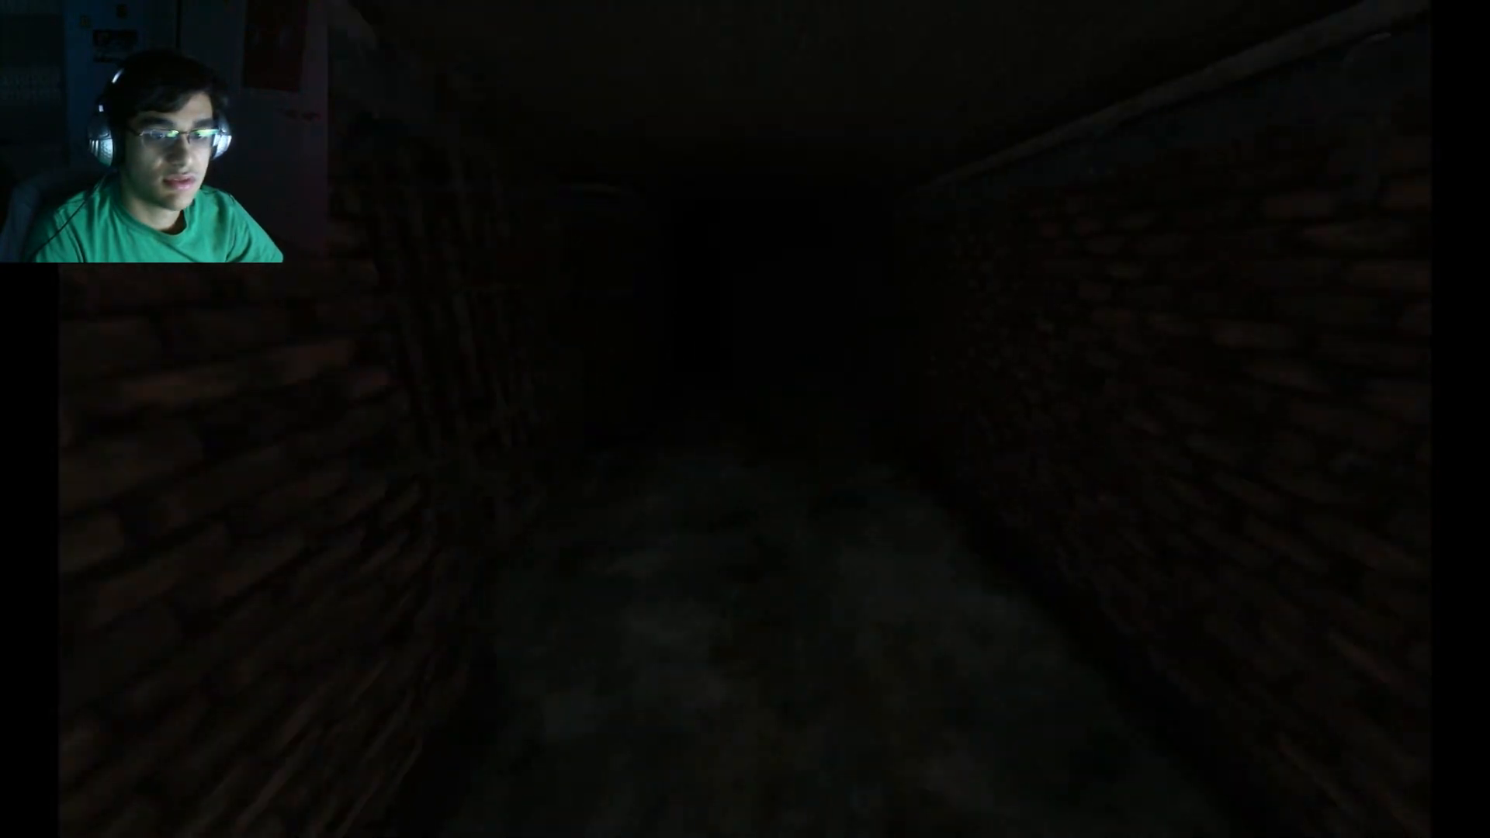